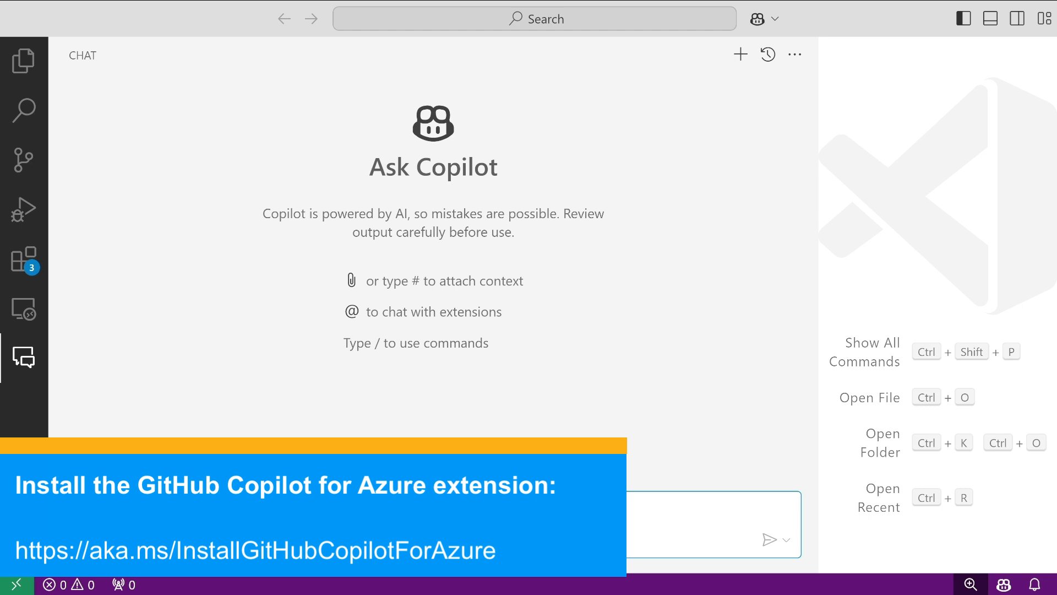
pyautogui.write('@')
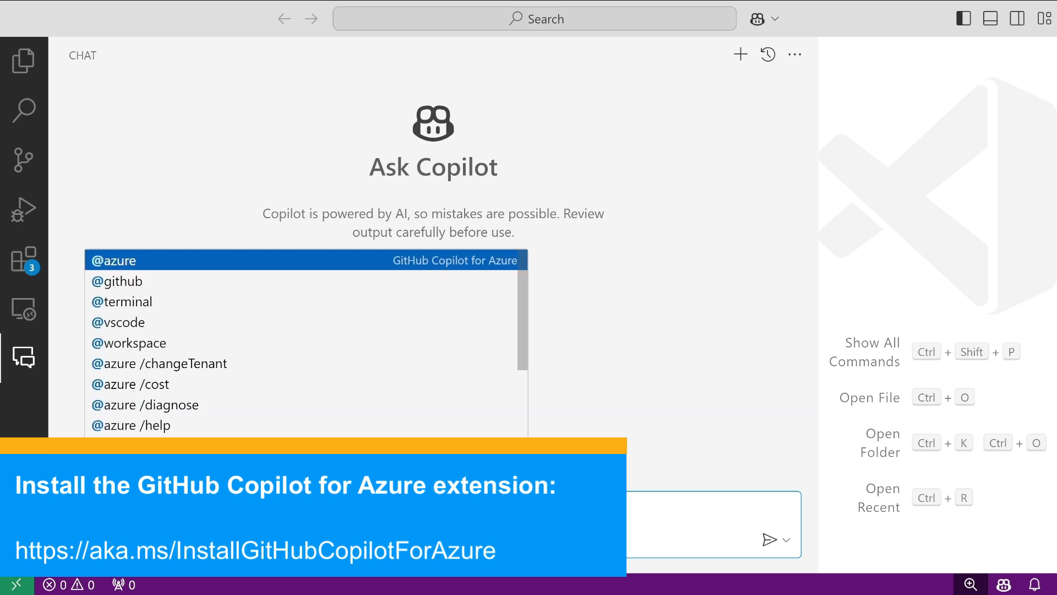
pyautogui.click(113, 260)
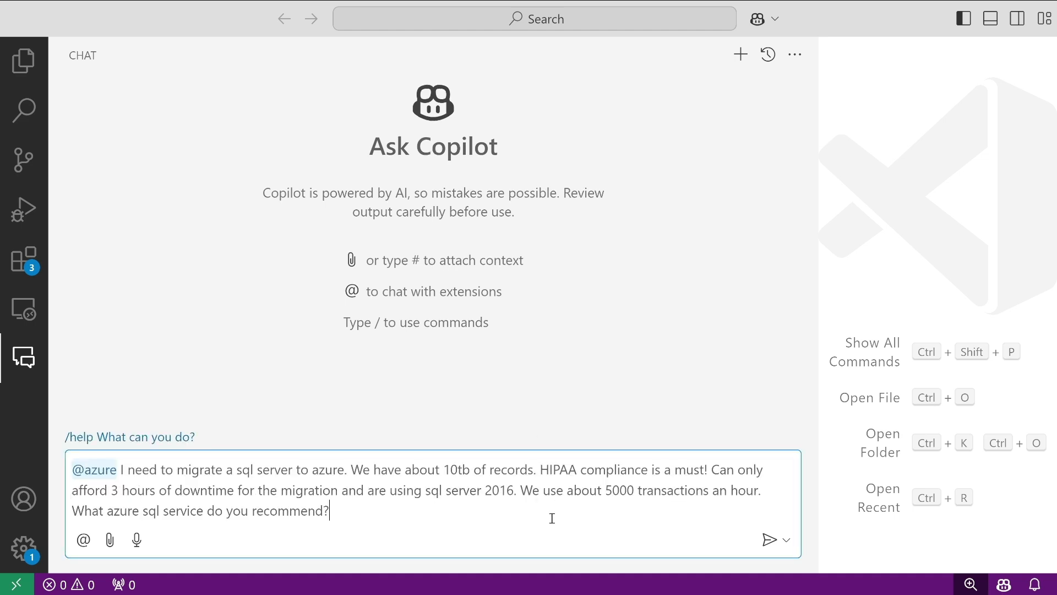
# Step: Send the question and read the Managed Instance plus DMS recommendation, then begin 'outline a migration plan'
pyautogui.click(770, 539)
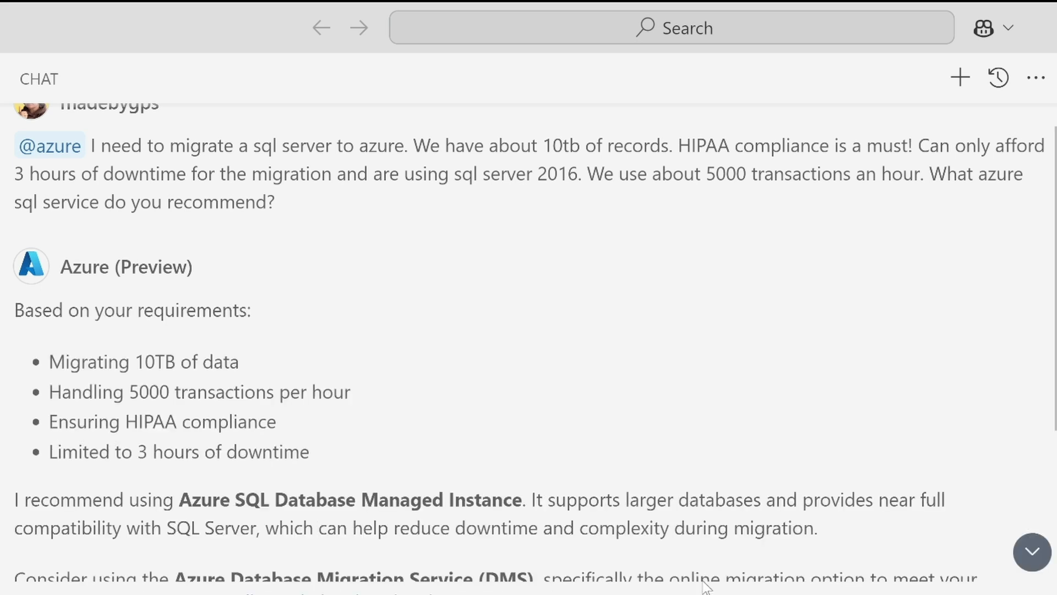
pyautogui.scroll(-3)
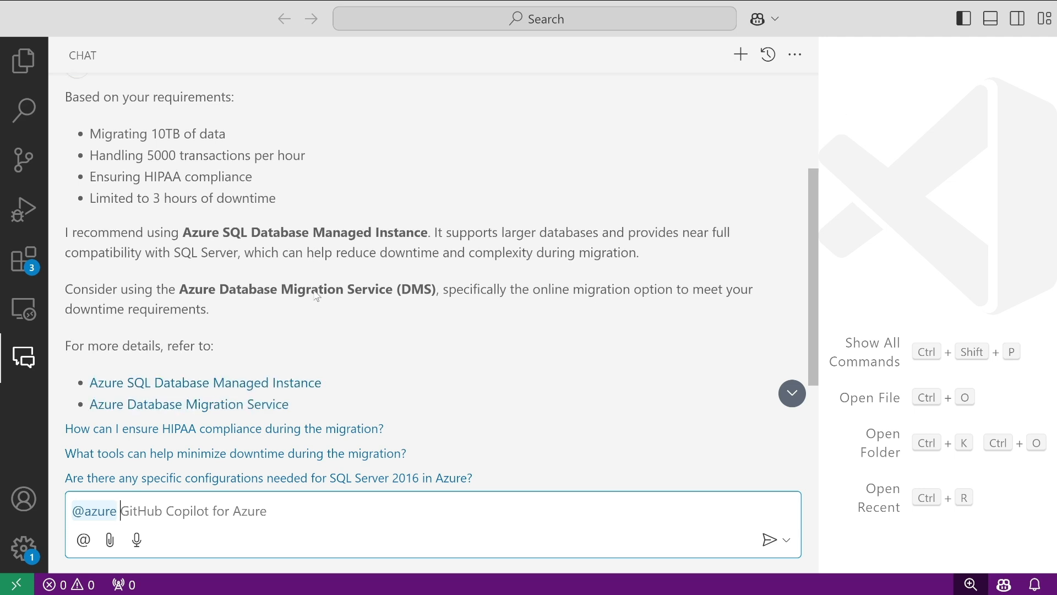
pyautogui.scroll(-3)
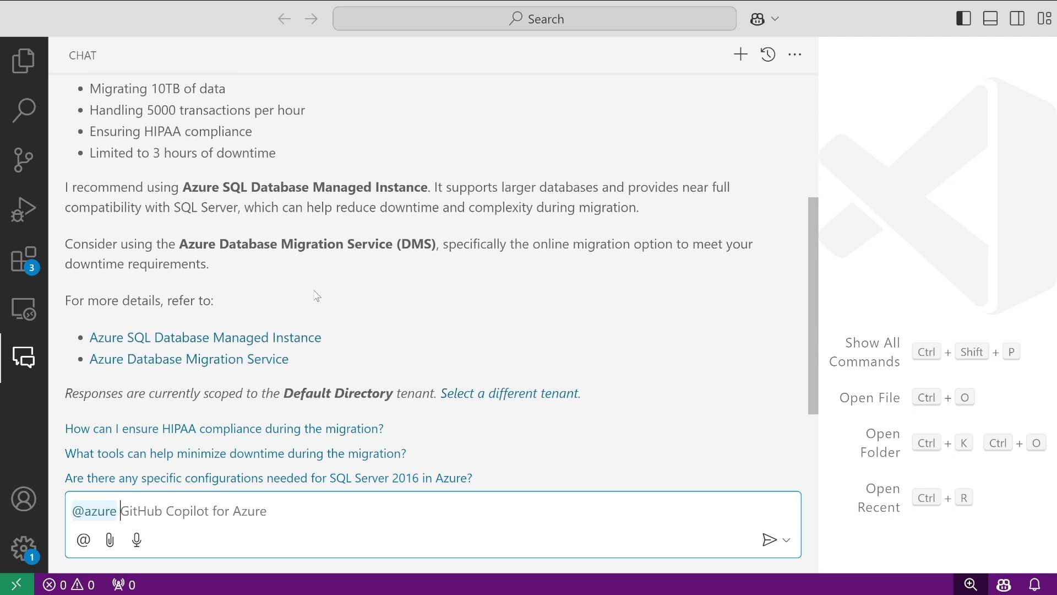
pyautogui.moveTo(140, 251)
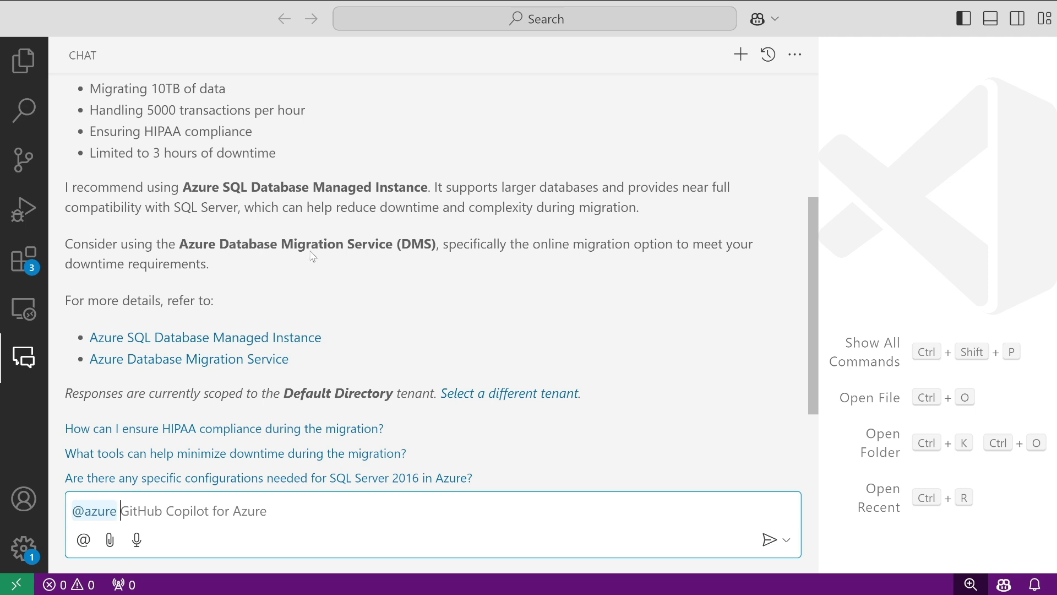
pyautogui.moveTo(242, 295)
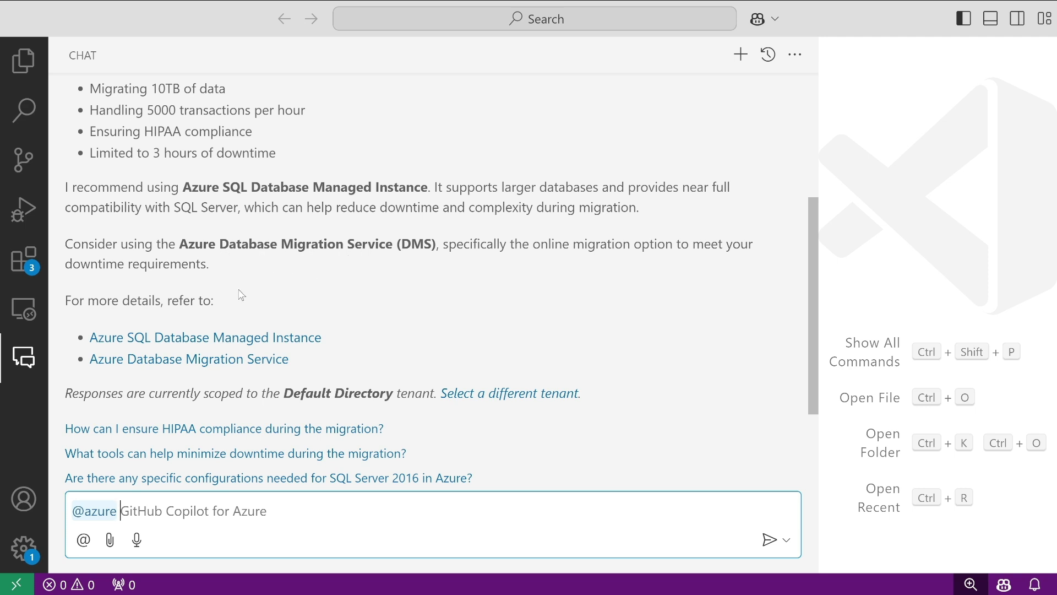
pyautogui.moveTo(359, 359)
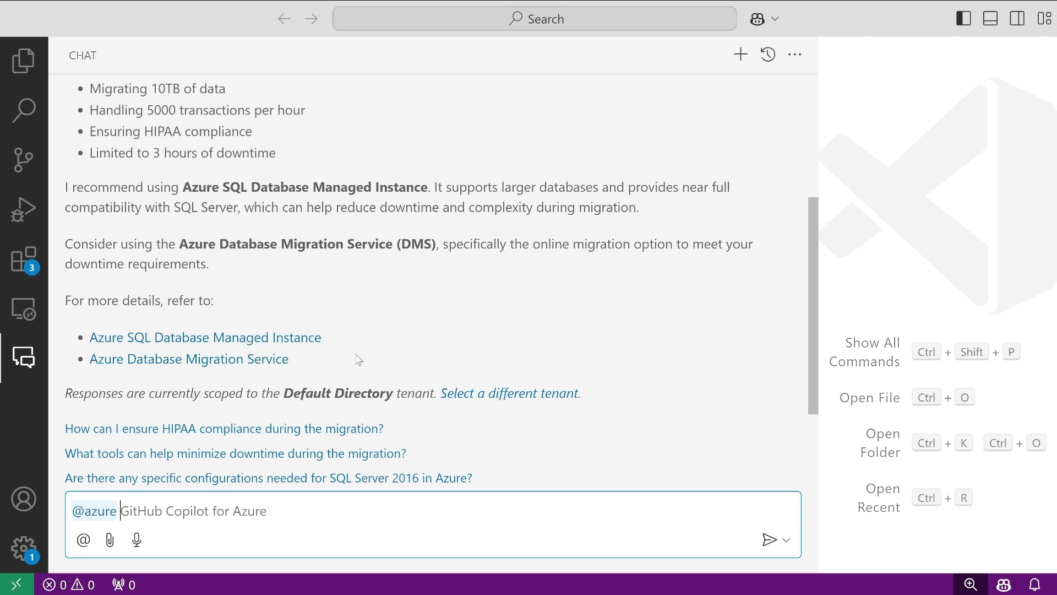
pyautogui.moveTo(383, 322)
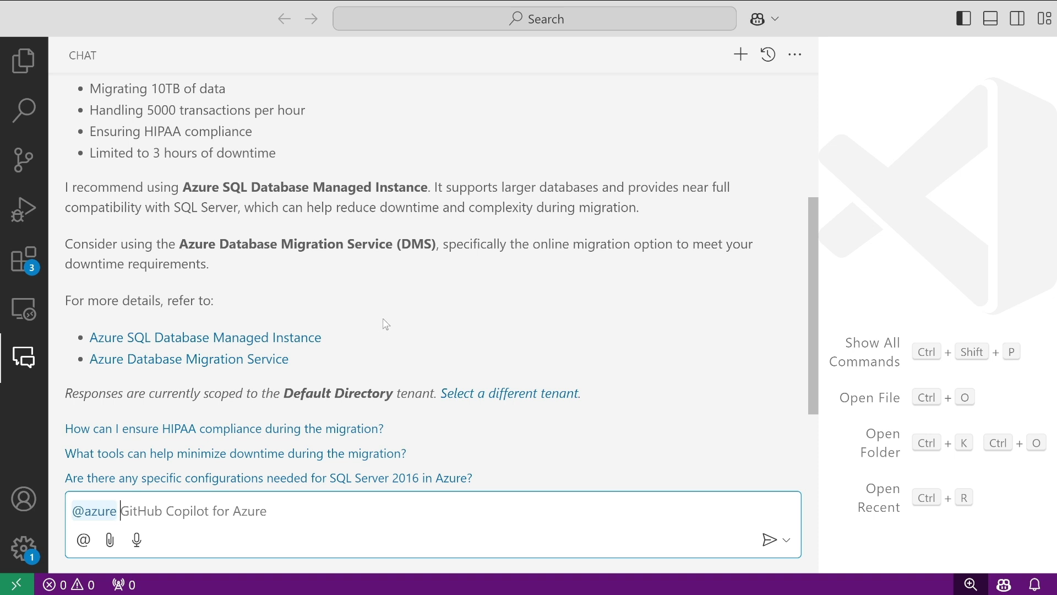
pyautogui.moveTo(415, 319)
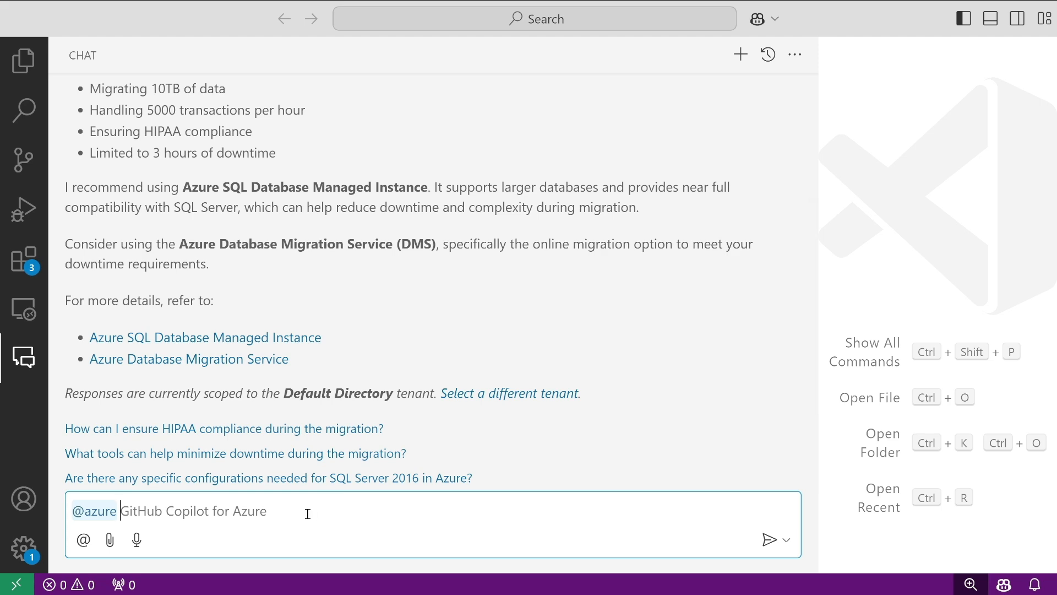
pyautogui.write('outl')
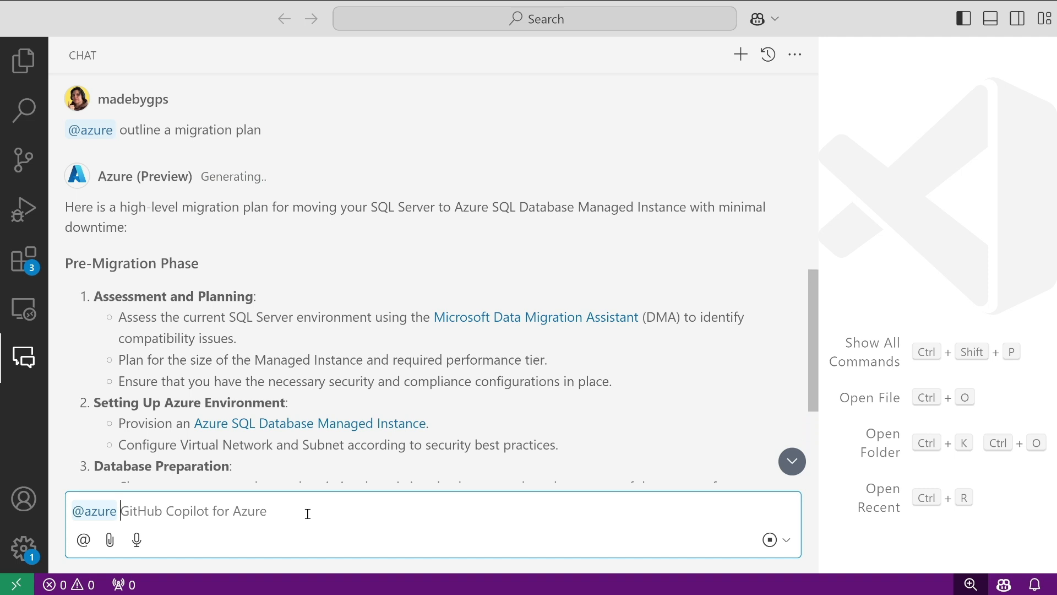
pyautogui.moveTo(371, 338)
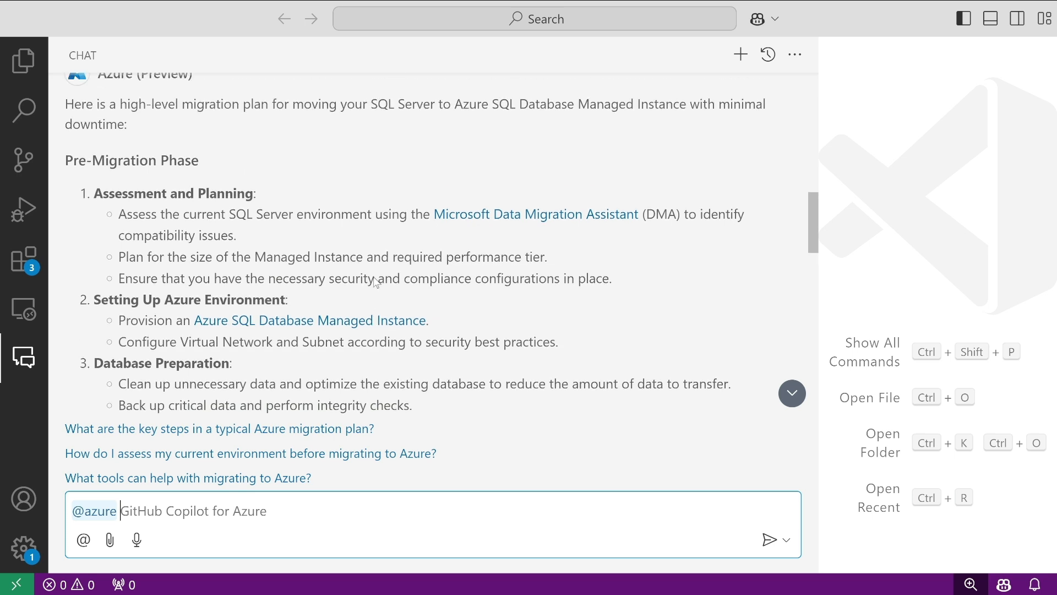
pyautogui.moveTo(423, 244)
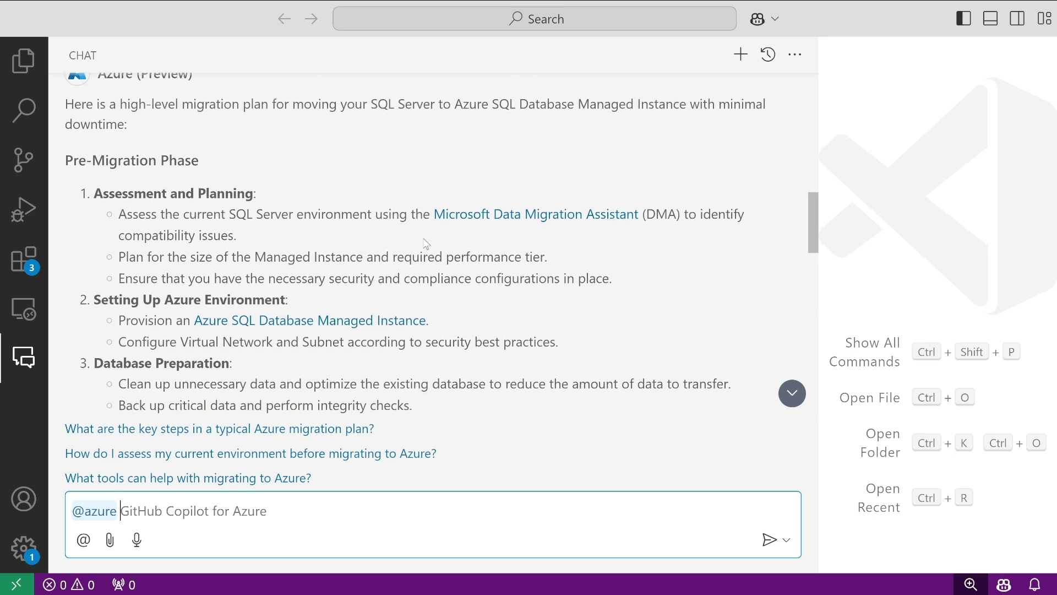
pyautogui.moveTo(535, 214)
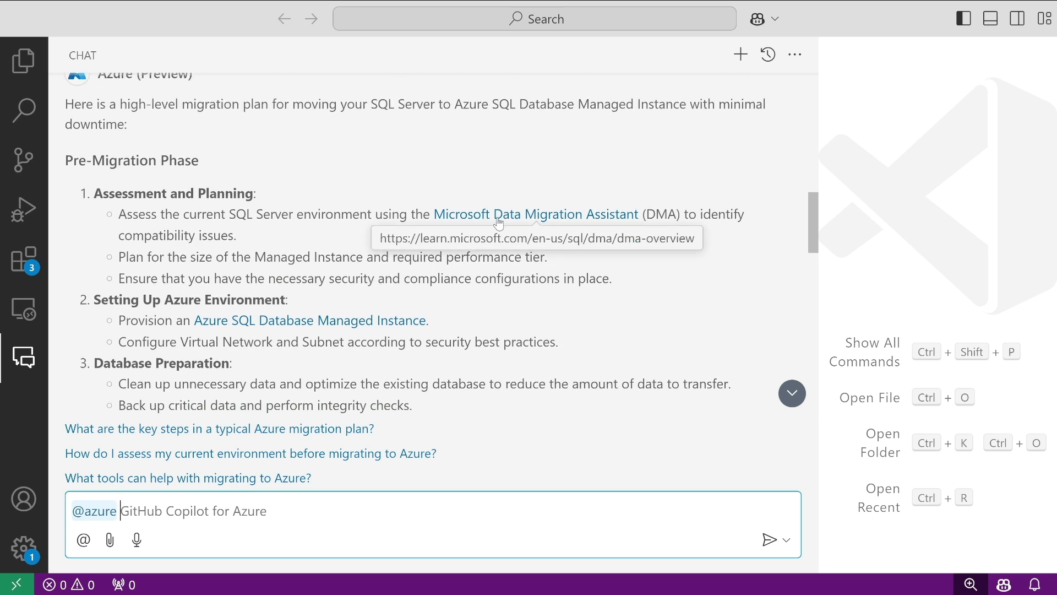
# Step: Review the phased migration plan and start the follow-up prompt 'show me m...'
pyautogui.scroll(-3)
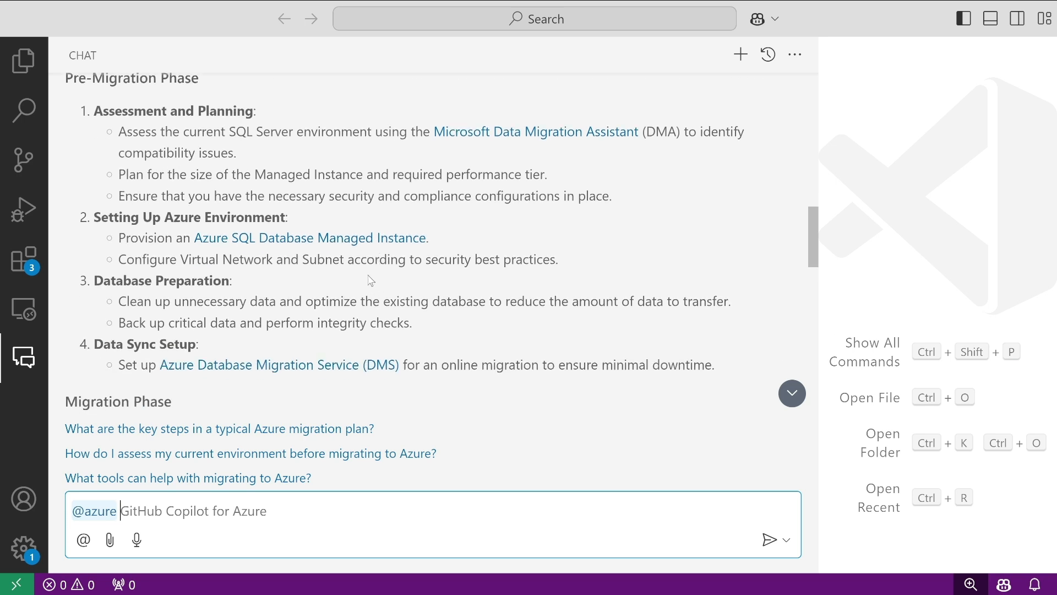
pyautogui.scroll(-3)
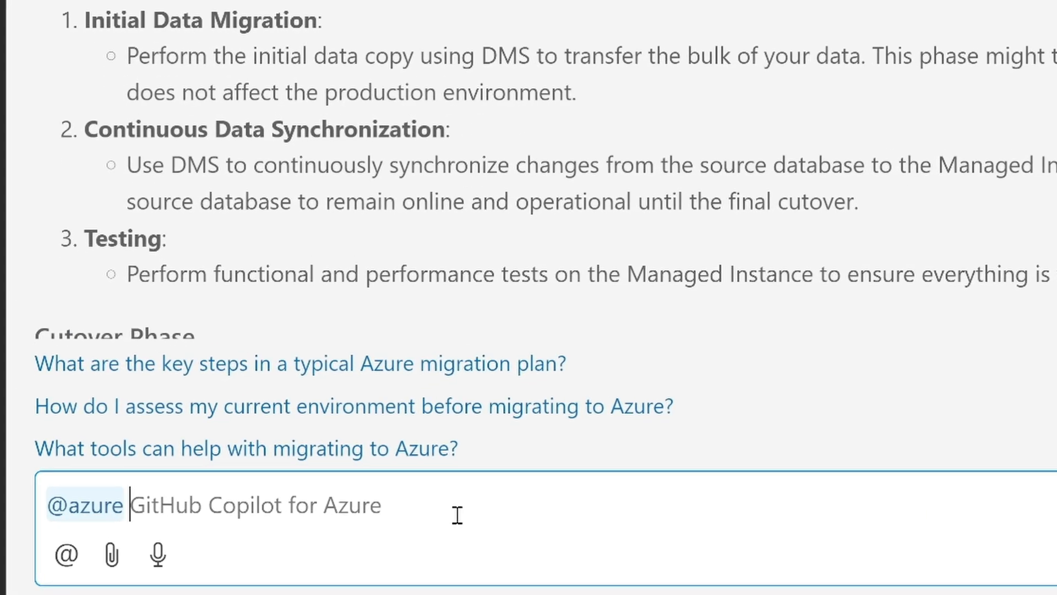
pyautogui.write('show me m')
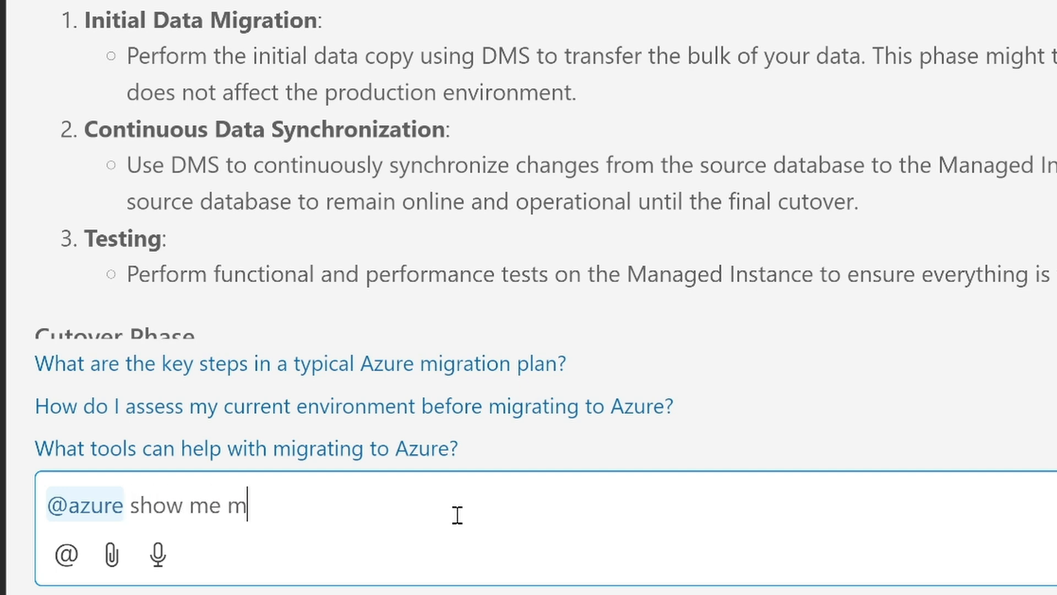